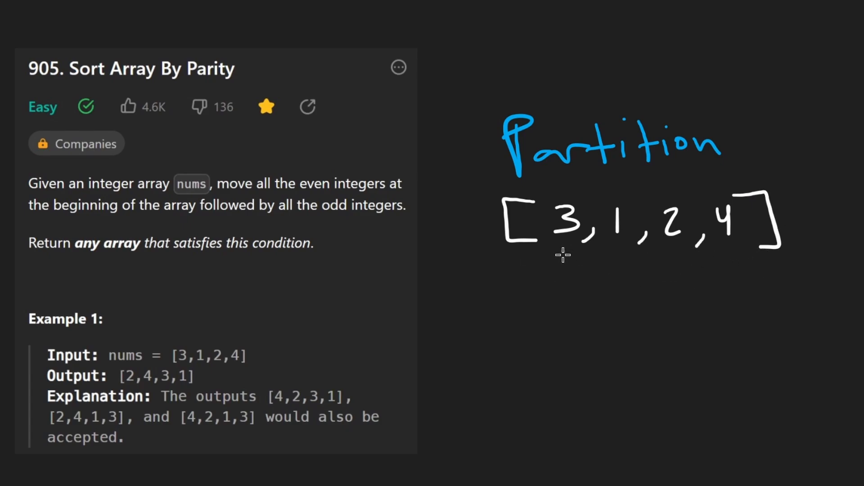
mouse_move(717, 205)
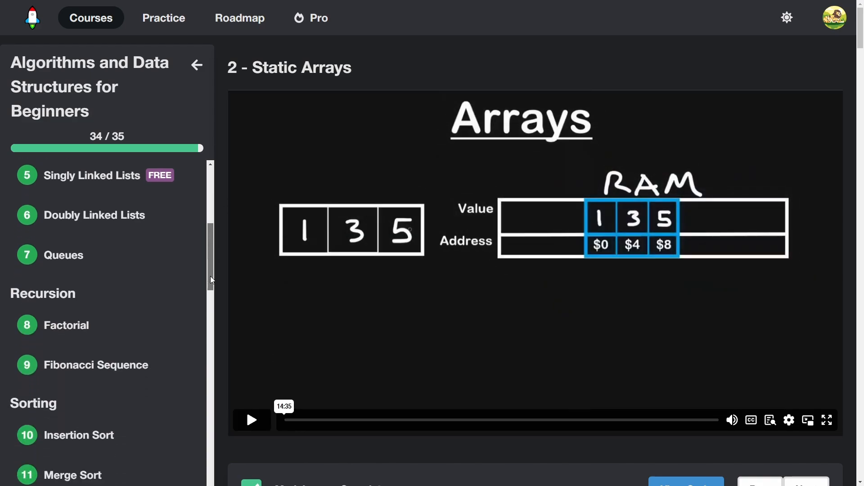
- Scroll the course sidebar down to Sorting and open the Quick Sort lesson
scroll("down", 3)
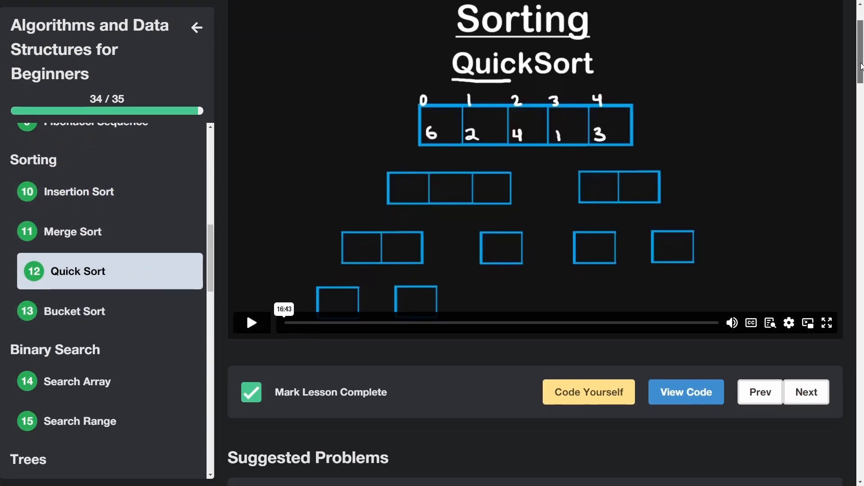
left_click(587, 391)
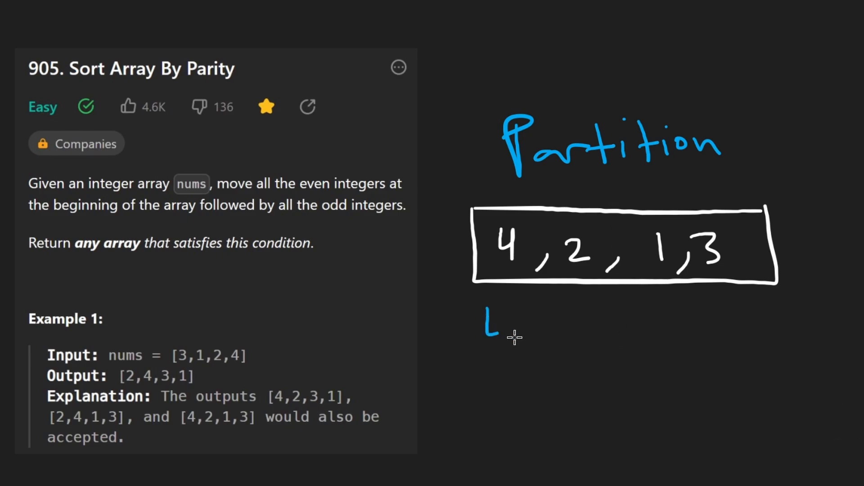
mouse_move(518, 318)
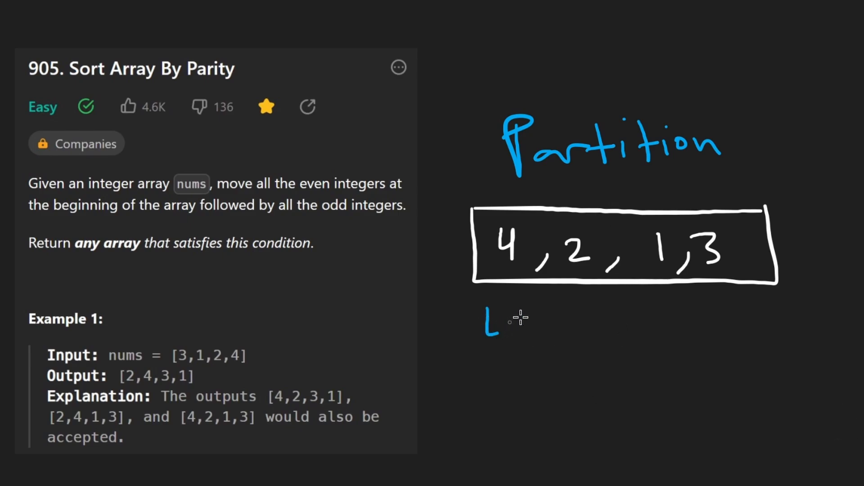
mouse_move(516, 333)
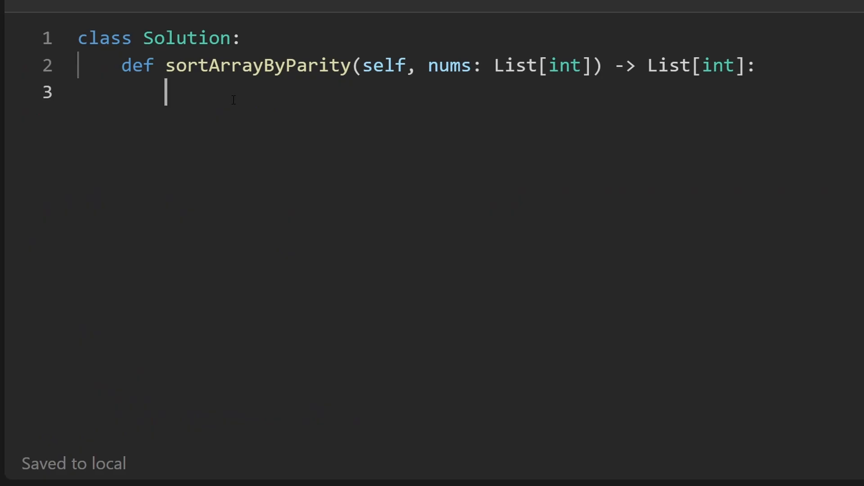
- Write the loop over r in range(len(nums)) with the check nums[r] % 2 == 0
type("1")
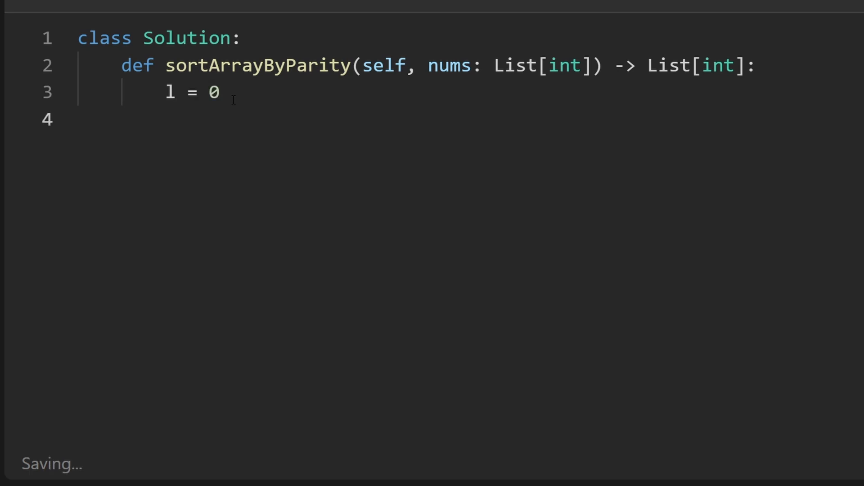
type("for")
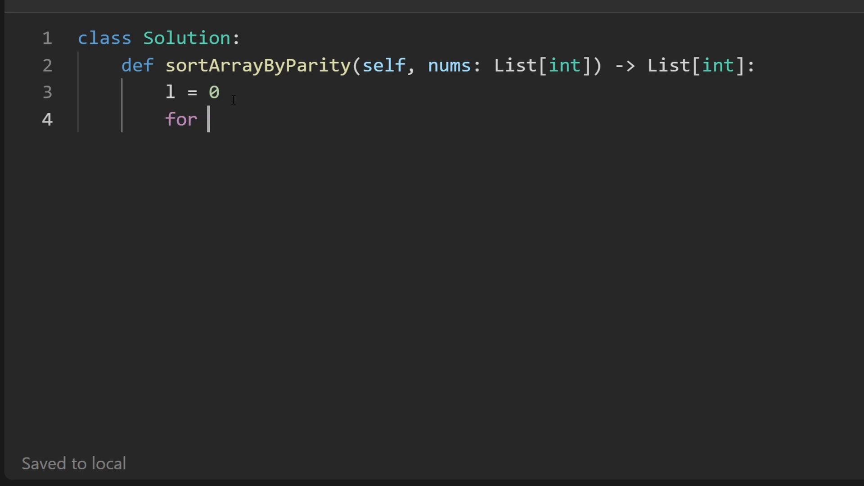
type("r i")
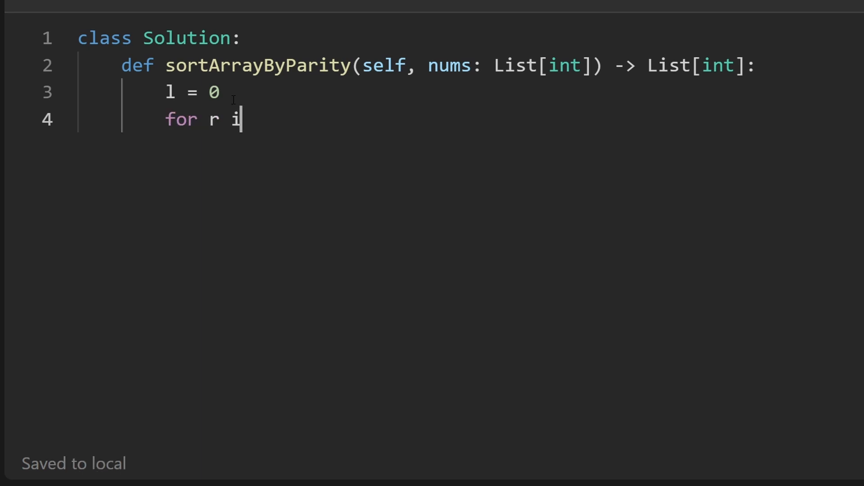
type("n range(len(")
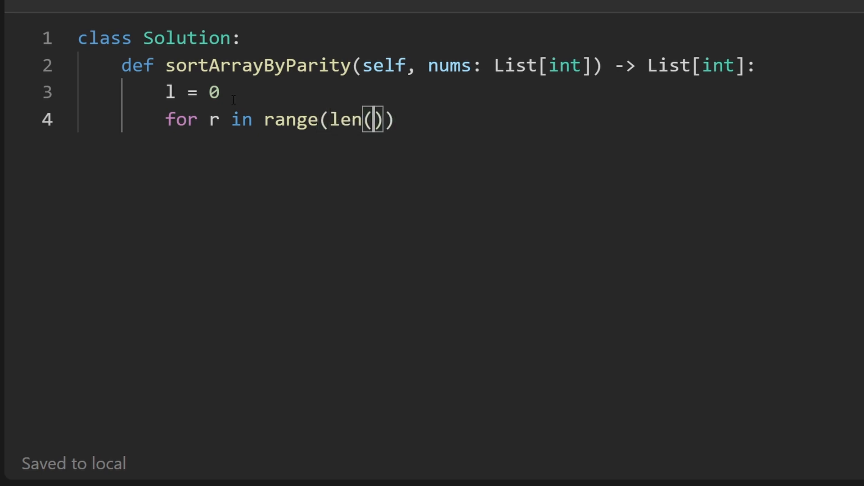
type("nums):")
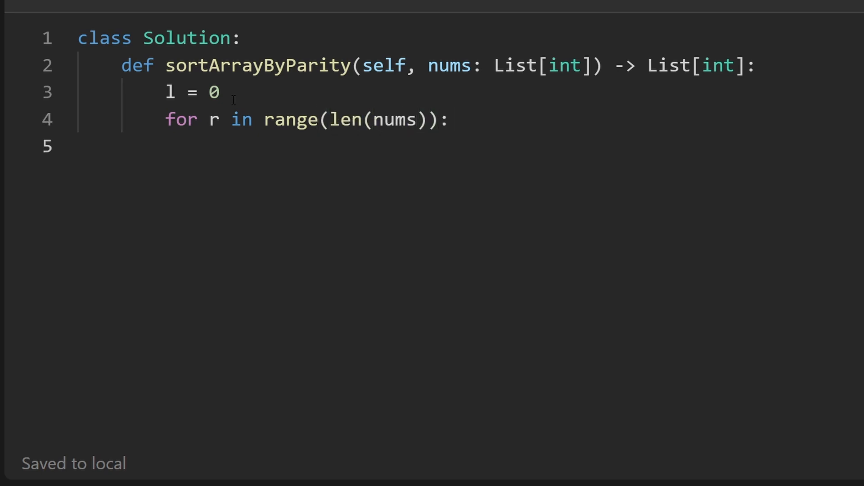
type("if nums[")
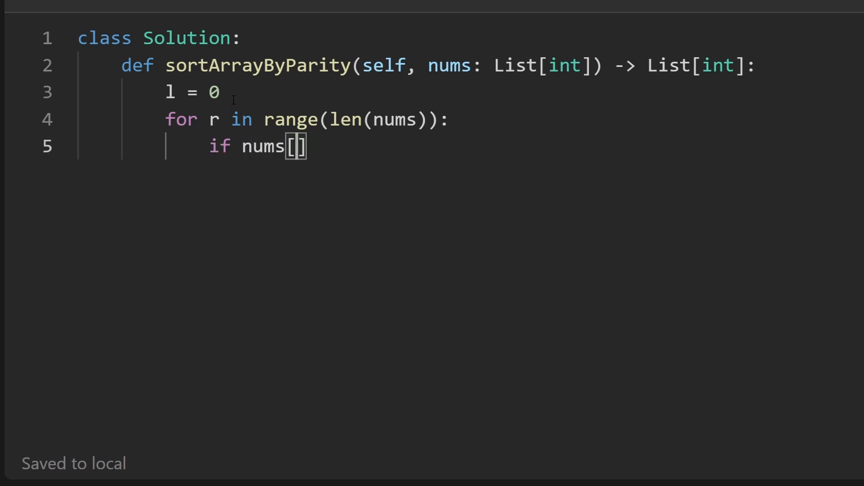
type("r")
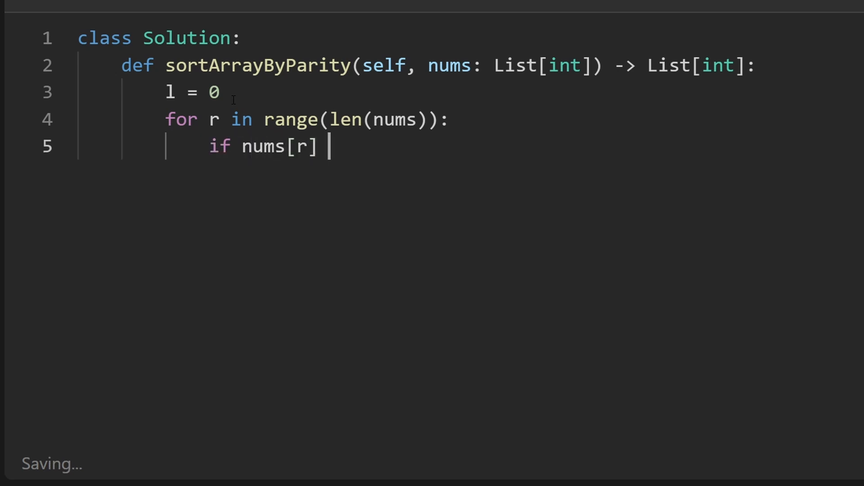
type("%")
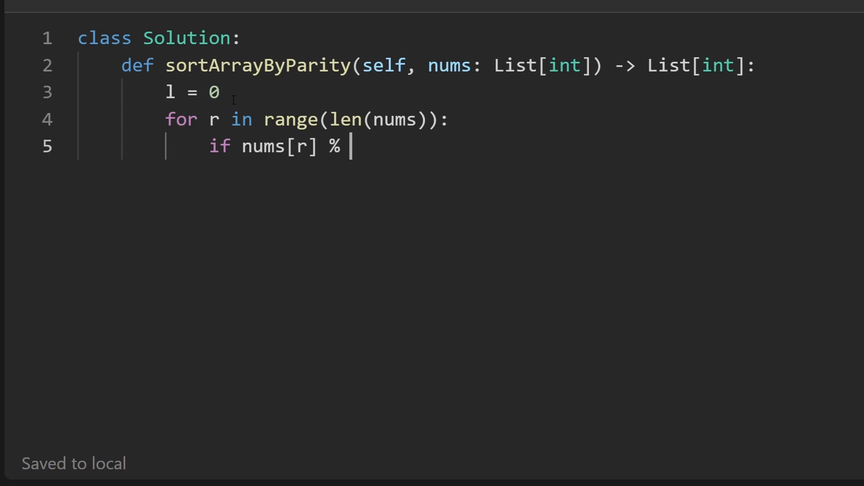
type("2 == 0")
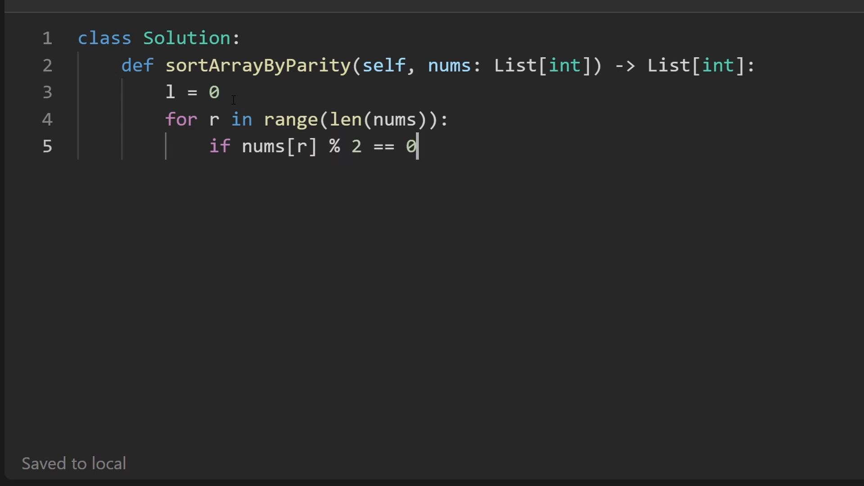
key("enter")
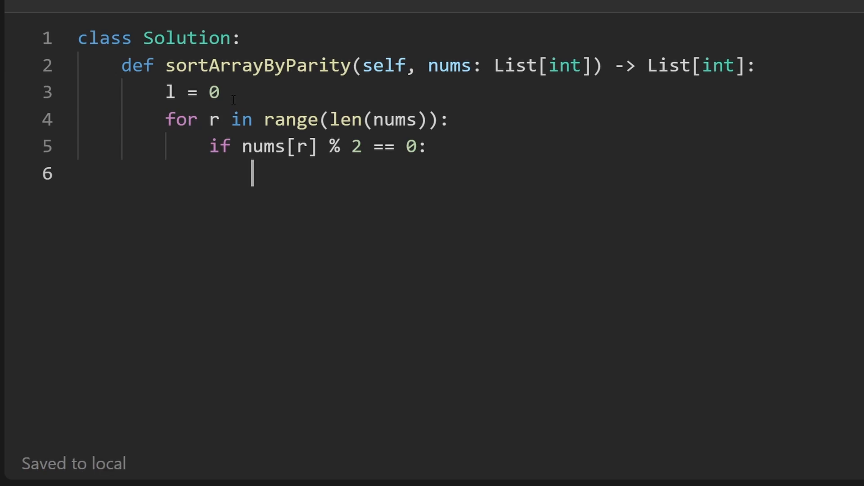
- Jot the temporary integer-division example '5 / 2 = 1' in the branch, then delete it
type("4 /")
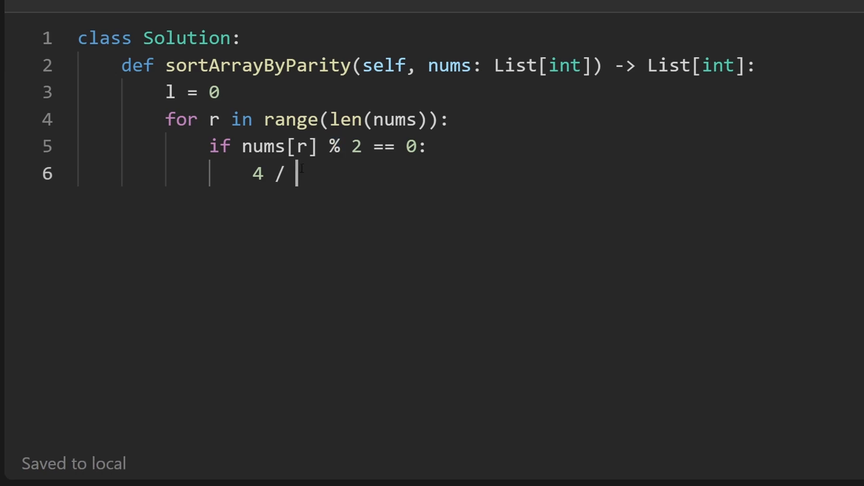
type("2 =")
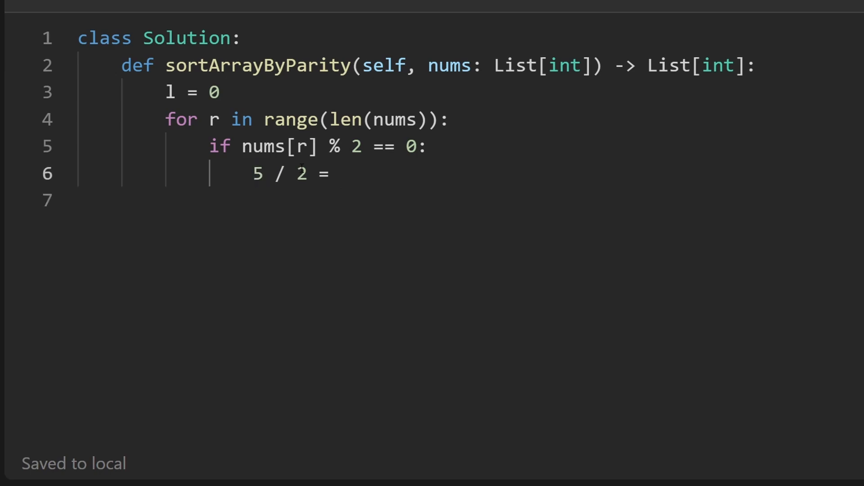
type("1")
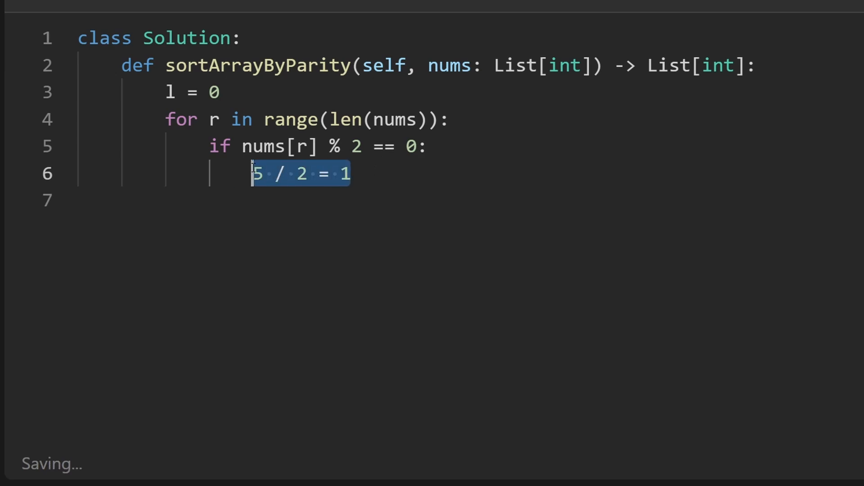
key("Delete")
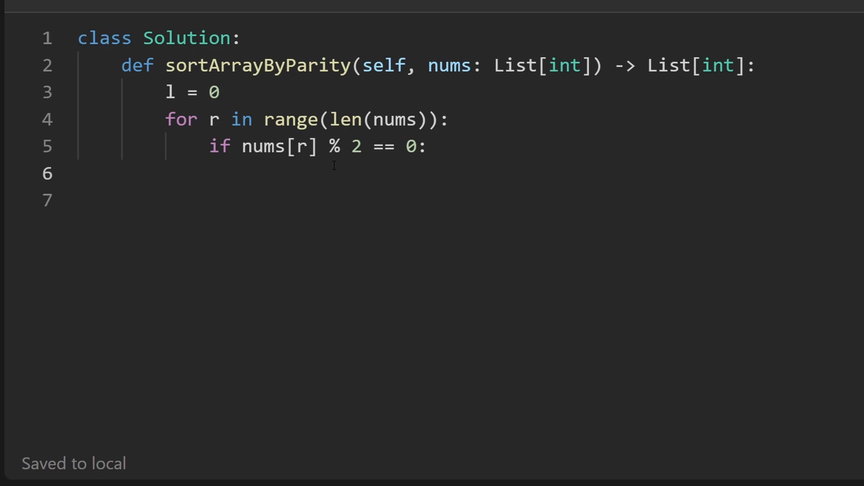
- Swap nums[l] and nums[r] in the even branch and increment l by 1
type("nums[l]")
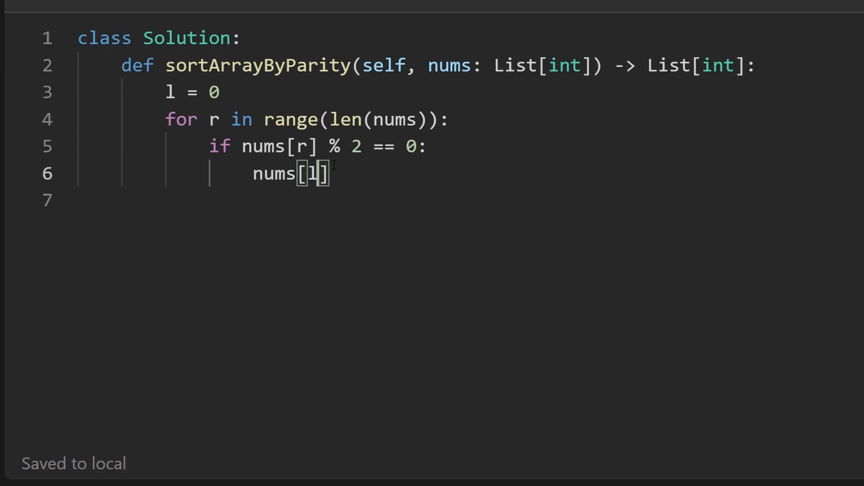
type(", nums[]")
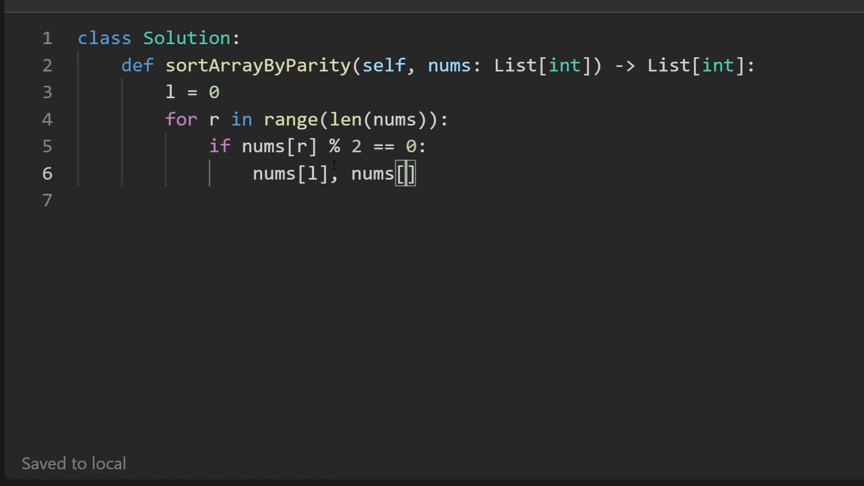
type("r] = nums[r]")
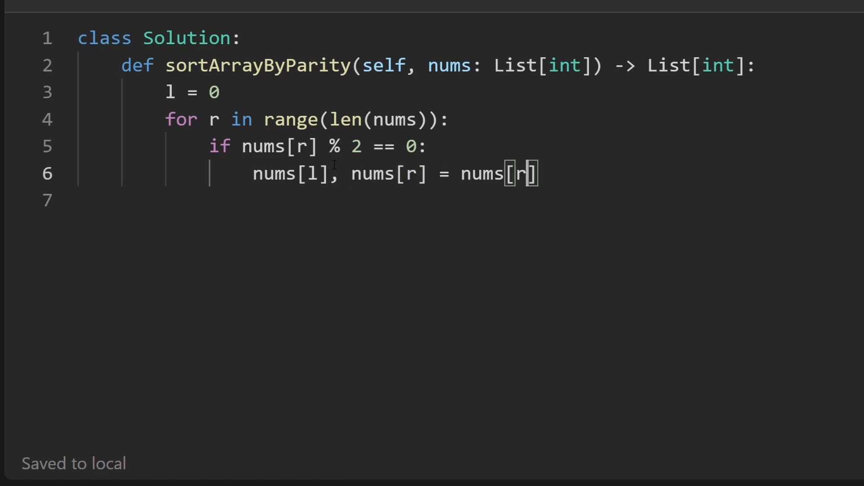
type(", numsp")
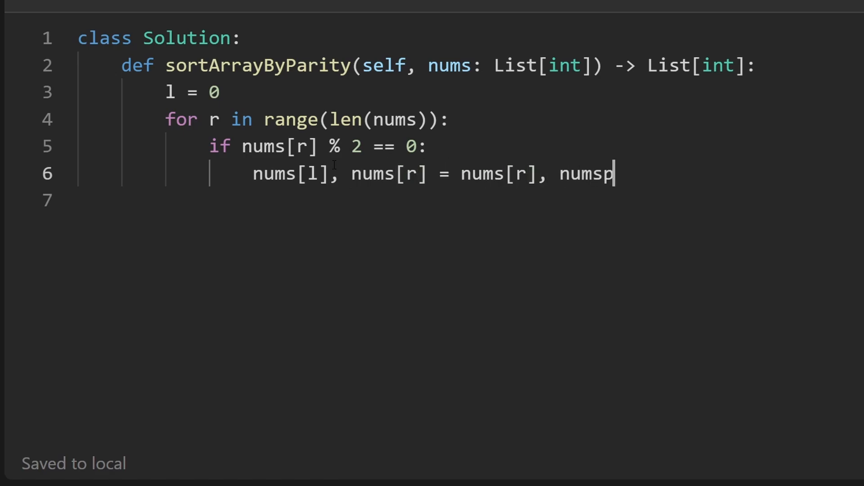
type("[l]")
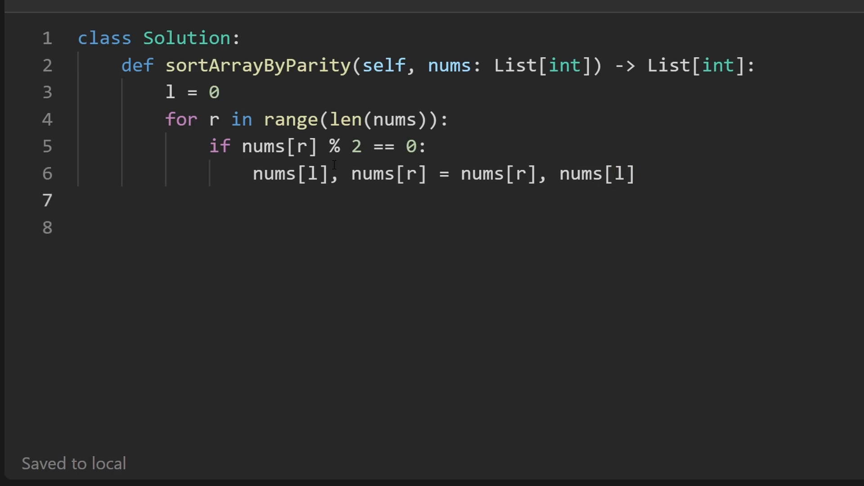
type("l")
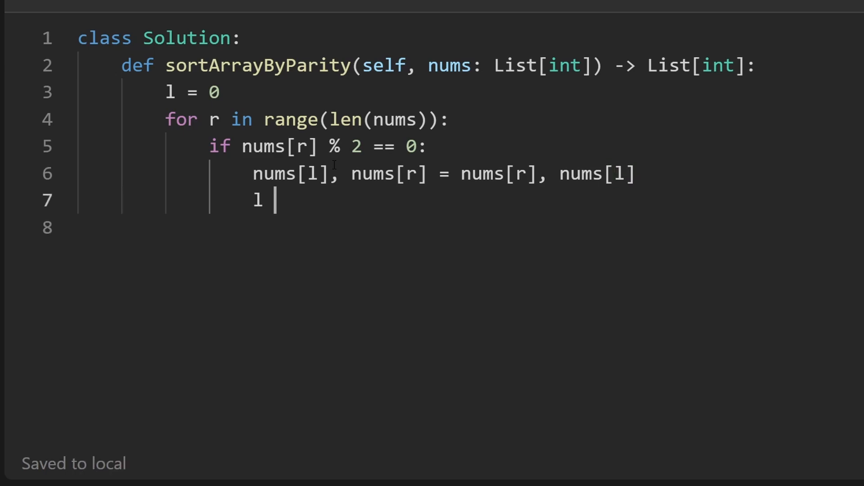
type("+= 1")
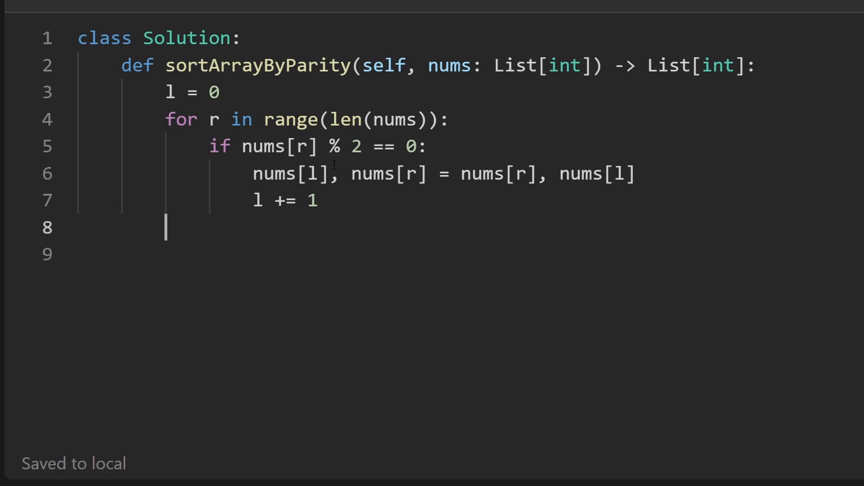
- Return nums from the method and run the solution against the test cases
type("return")
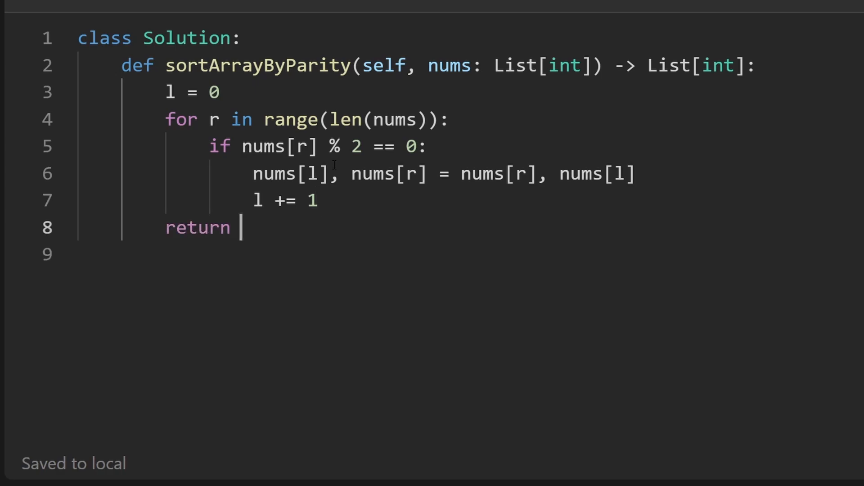
type("nu")
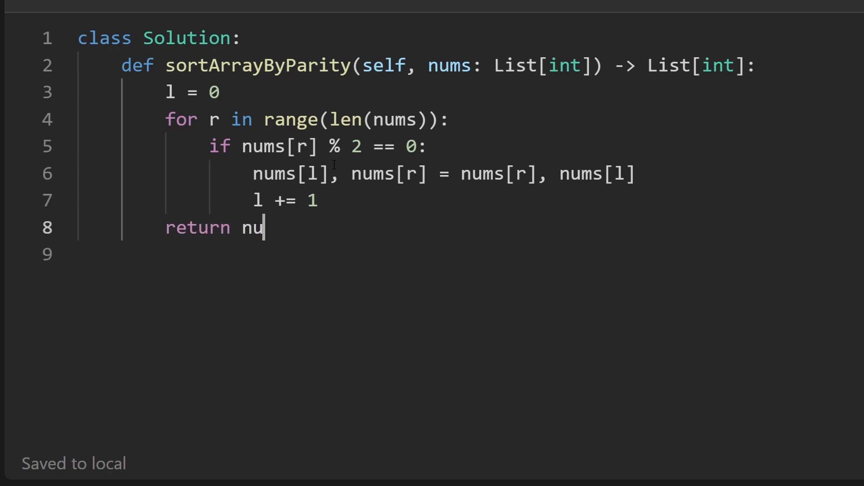
type("ms")
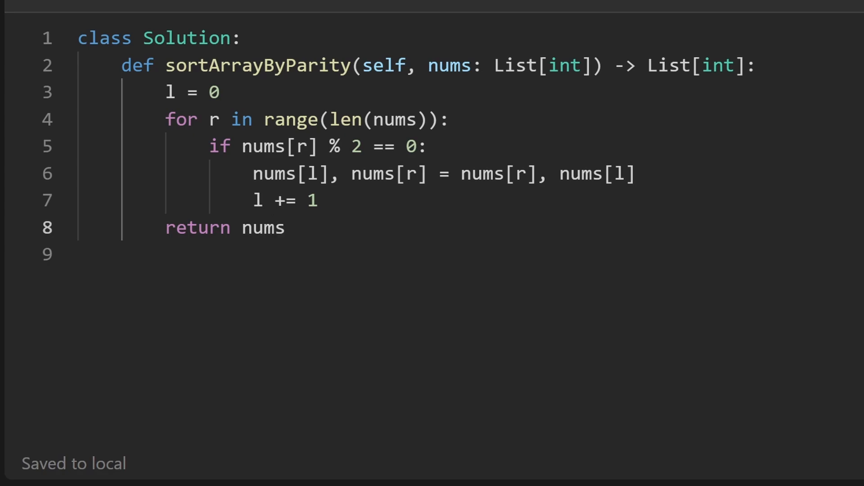
left_click(154, 314)
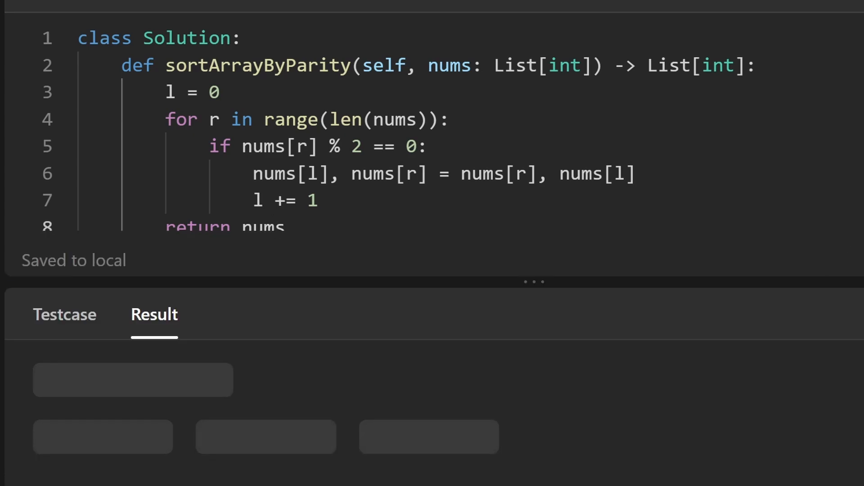